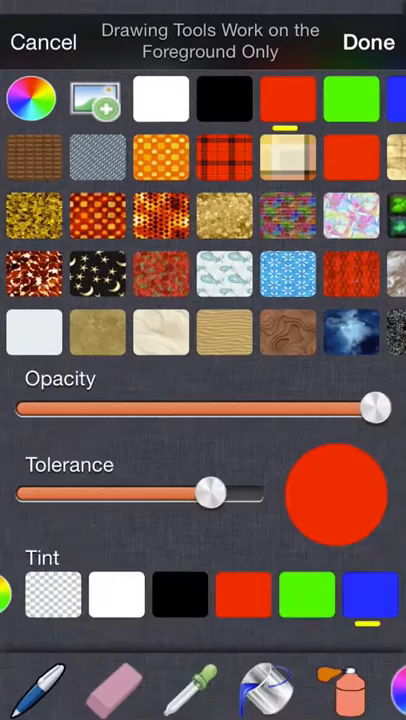
Step: Set the red fill's tolerance to about 50 and confirm the fill settings
drag(210, 494, 176, 480)
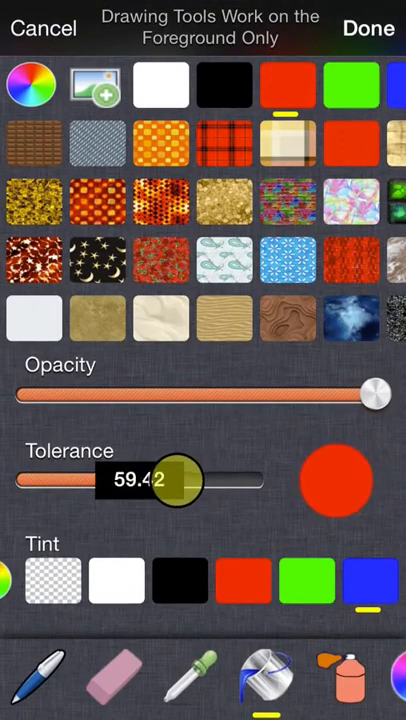
drag(178, 480, 144, 480)
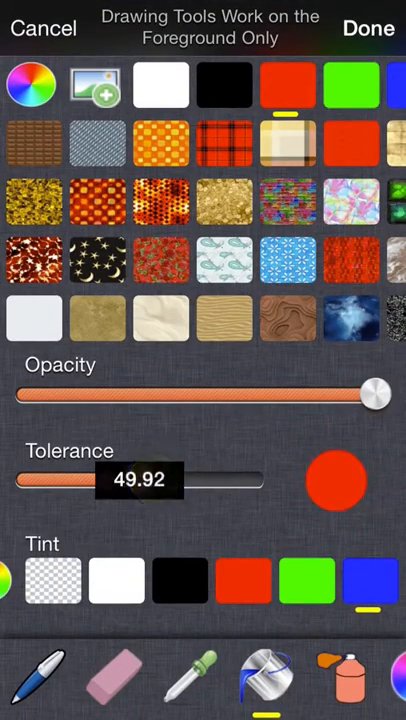
click(368, 28)
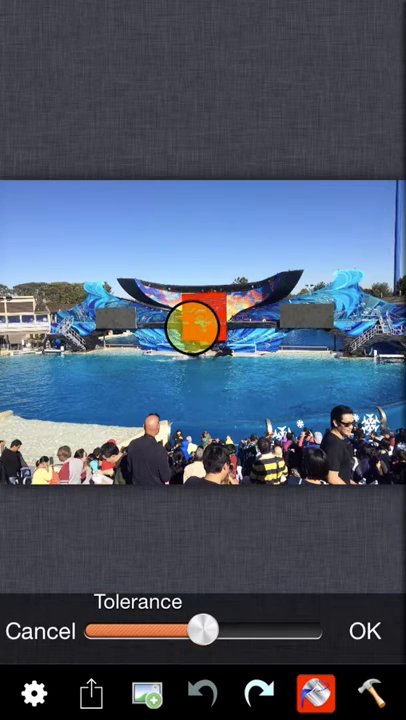
Step: Flood-fill a lower-left patch of ground red, then flood-fill the sky red
drag(196, 320, 116, 376)
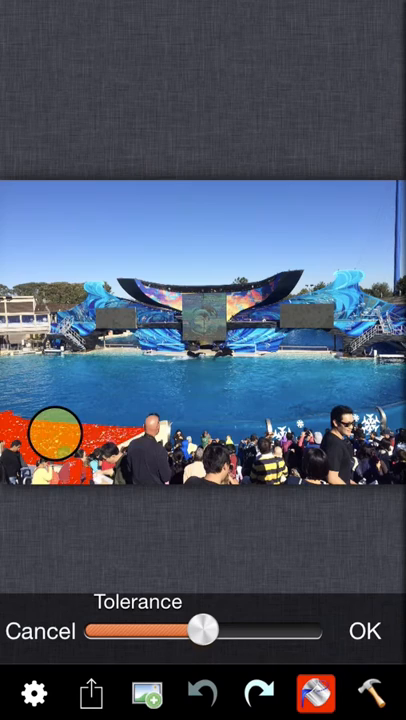
drag(56, 430, 96, 310)
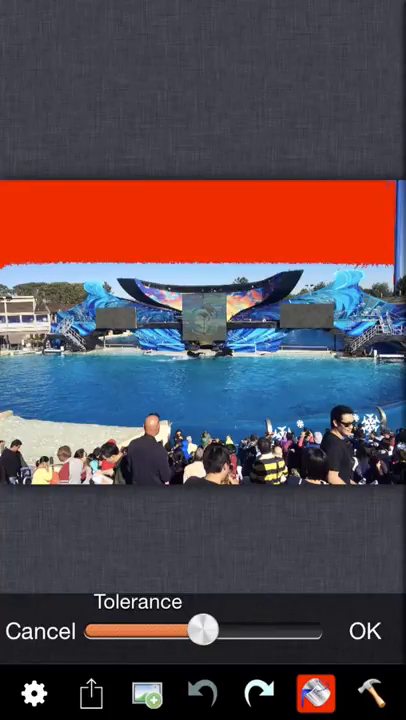
Step: Raise the sky fill's tolerance to about 70 so red spreads toward the horizon without spilling onto the stage
drag(204, 628, 226, 628)
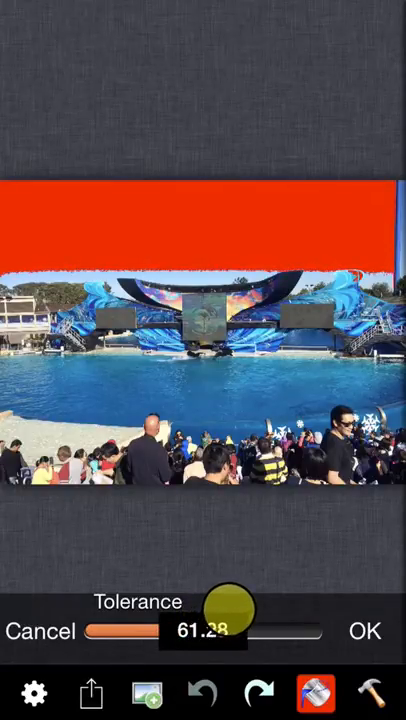
drag(238, 604, 276, 604)
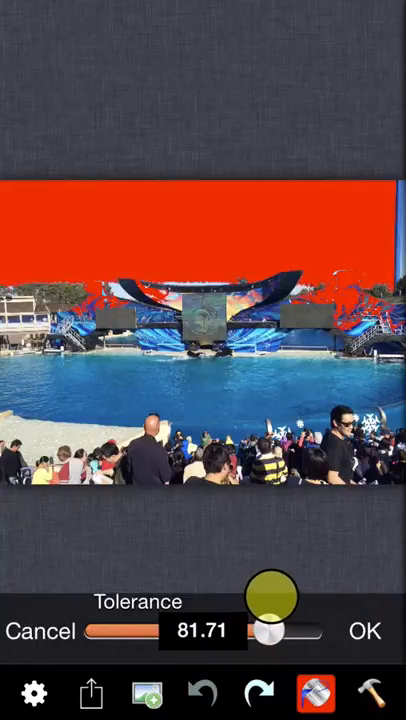
drag(270, 596, 248, 596)
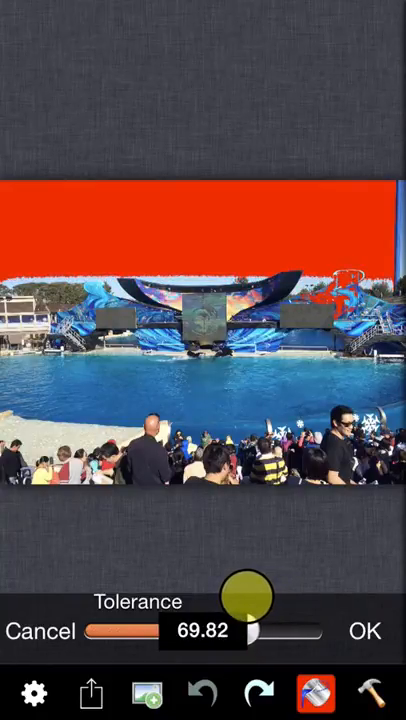
Step: Sweep the tolerance down, up to its maximum of 100, then settle it at about 79
drag(244, 596, 196, 596)
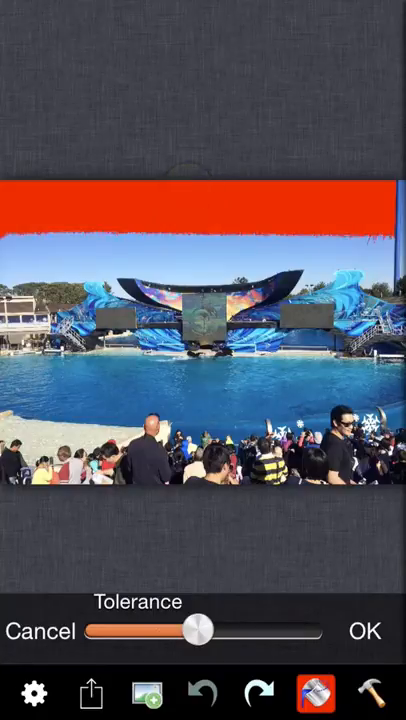
drag(204, 630, 240, 630)
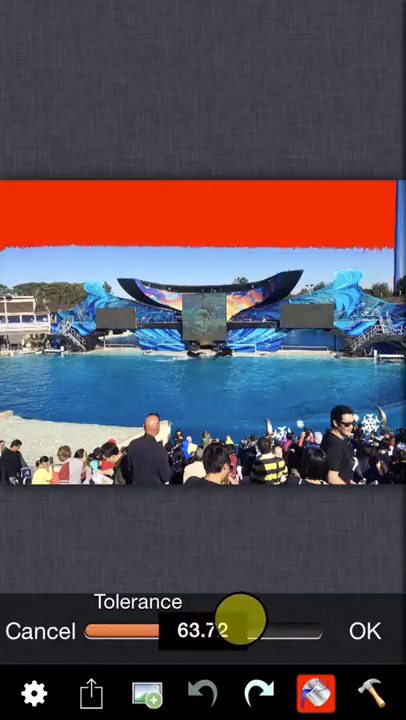
drag(232, 630, 304, 630)
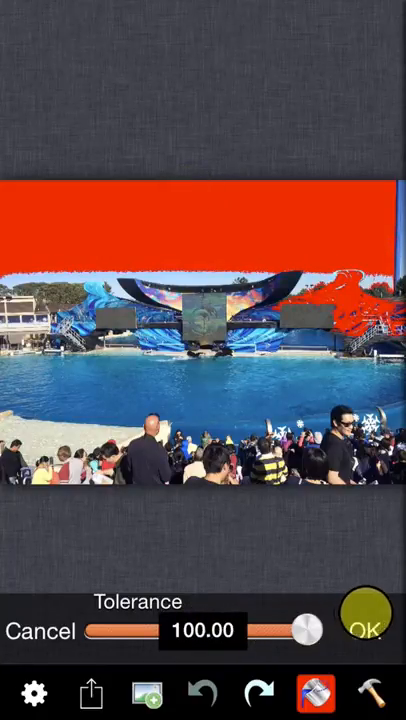
drag(304, 632, 288, 620)
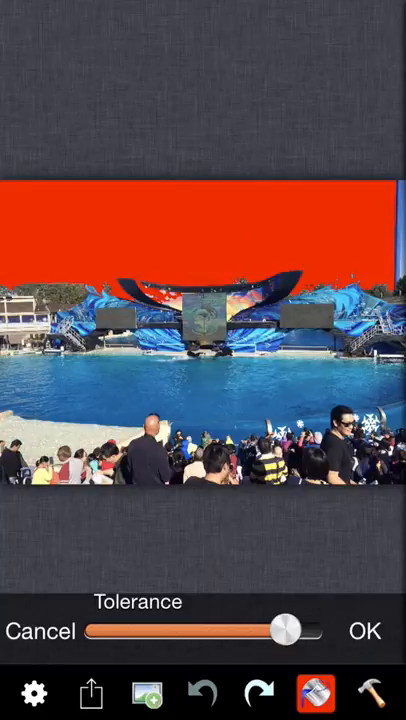
drag(288, 628, 270, 628)
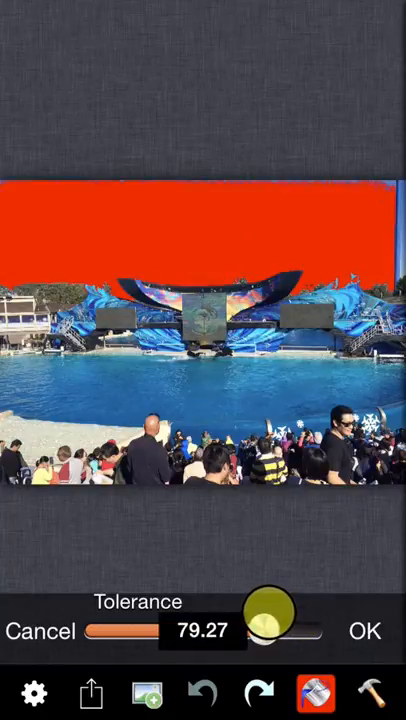